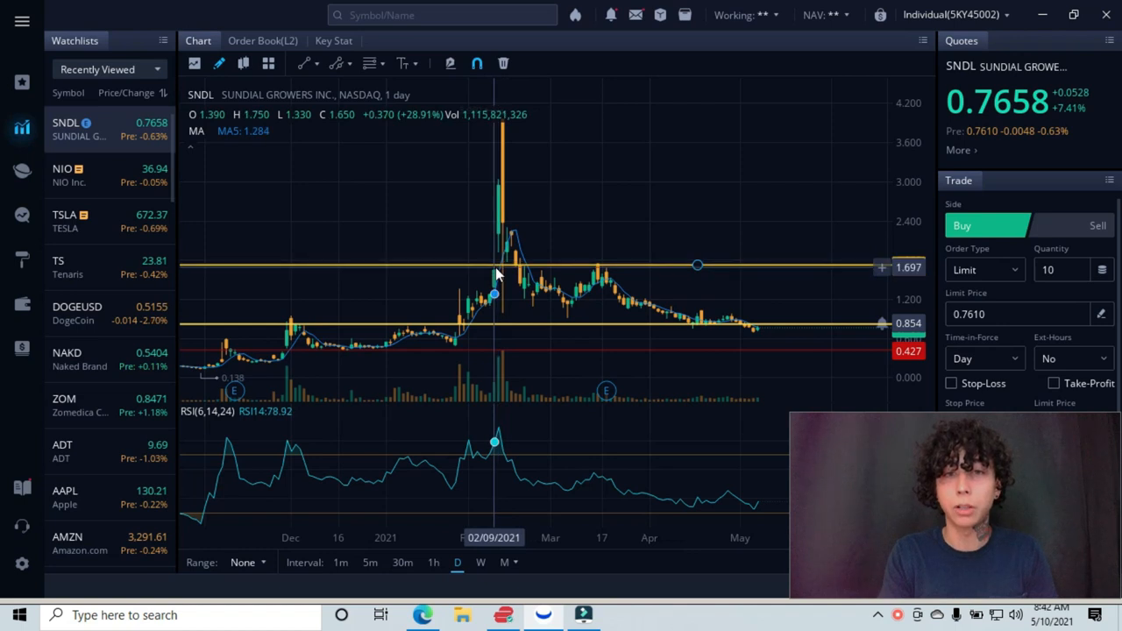
pyautogui.moveTo(595, 276)
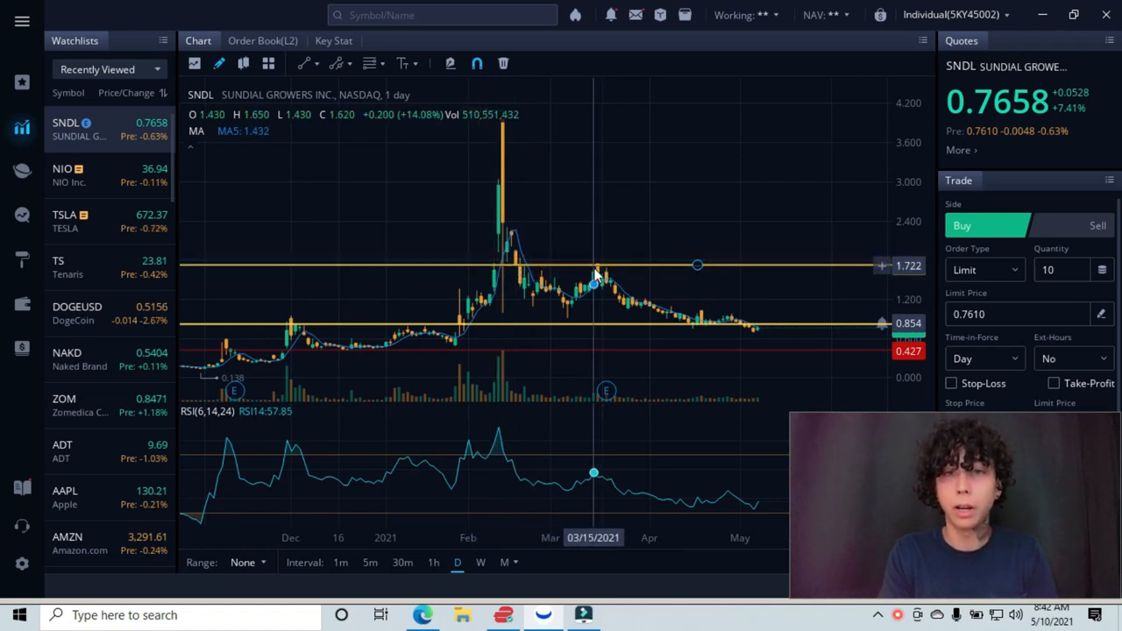
pyautogui.moveTo(693, 323)
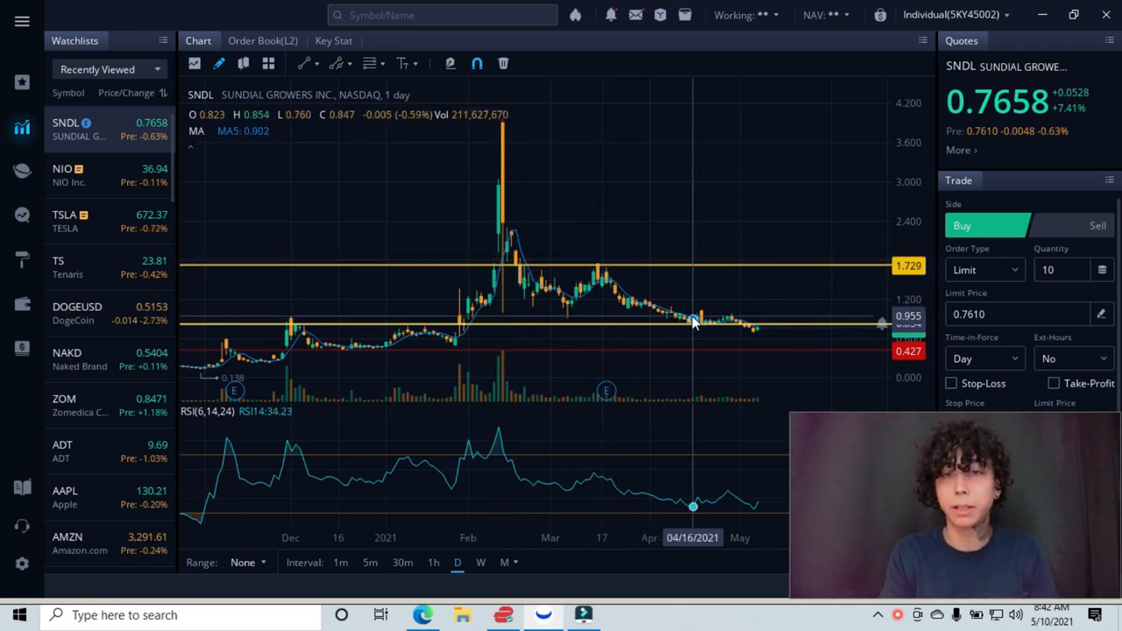
pyautogui.moveTo(721, 324)
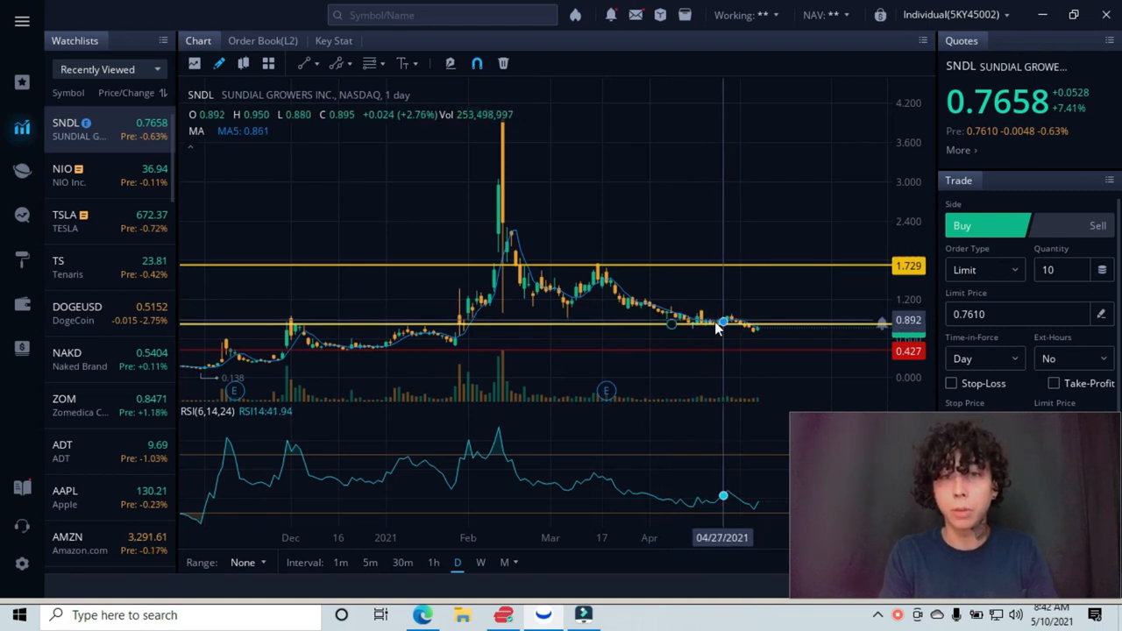
pyautogui.moveTo(405, 337)
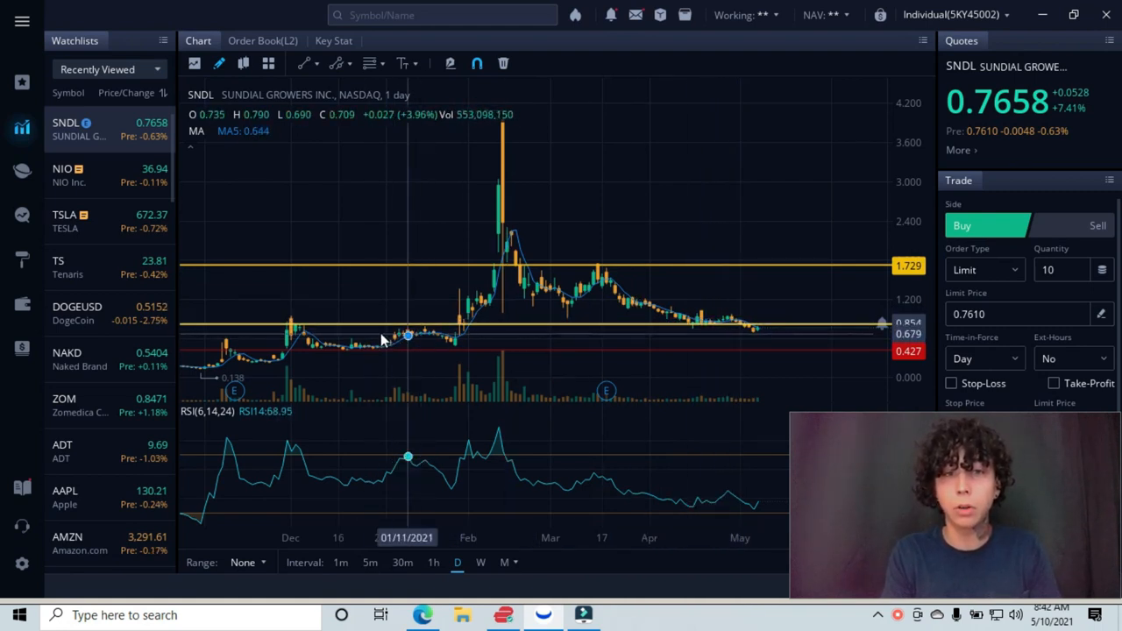
pyautogui.moveTo(415, 336)
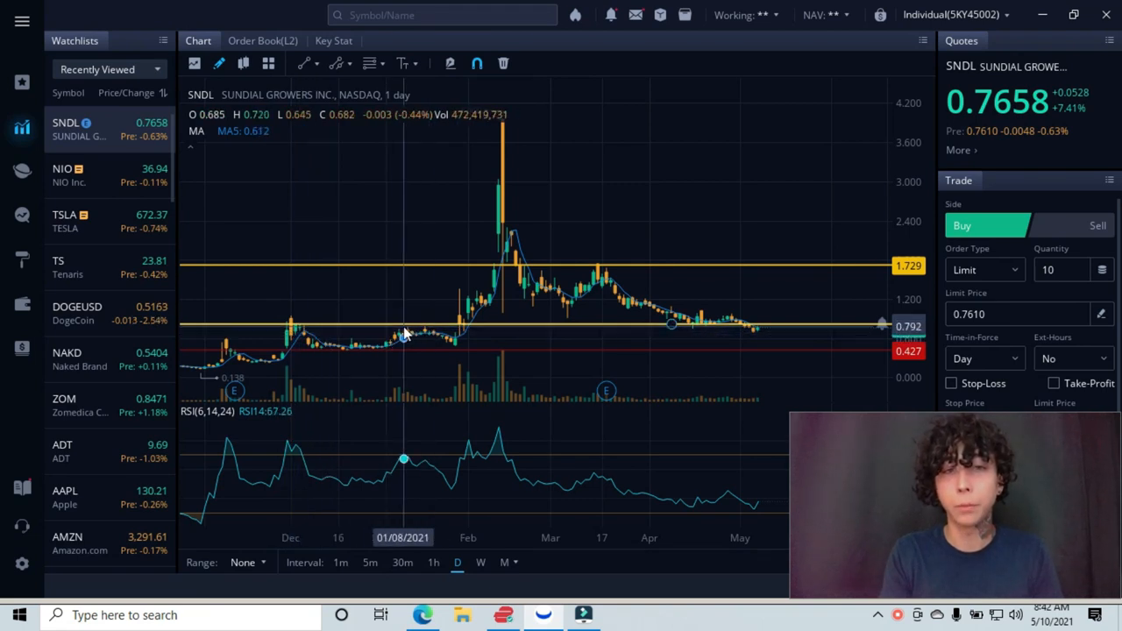
pyautogui.moveTo(463, 333)
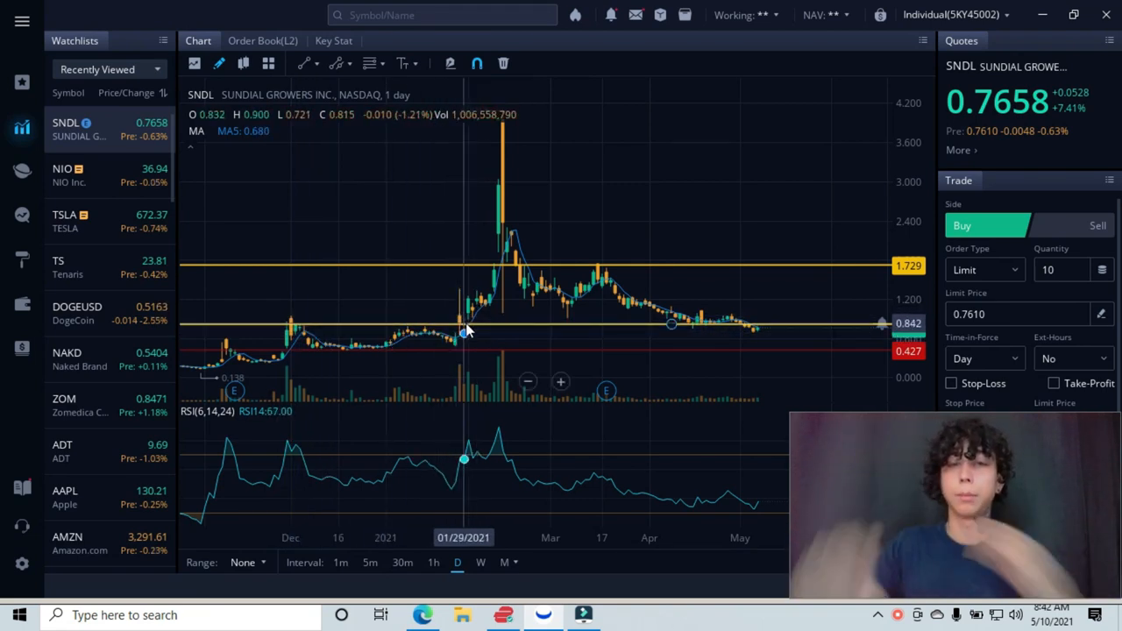
pyautogui.moveTo(480, 303)
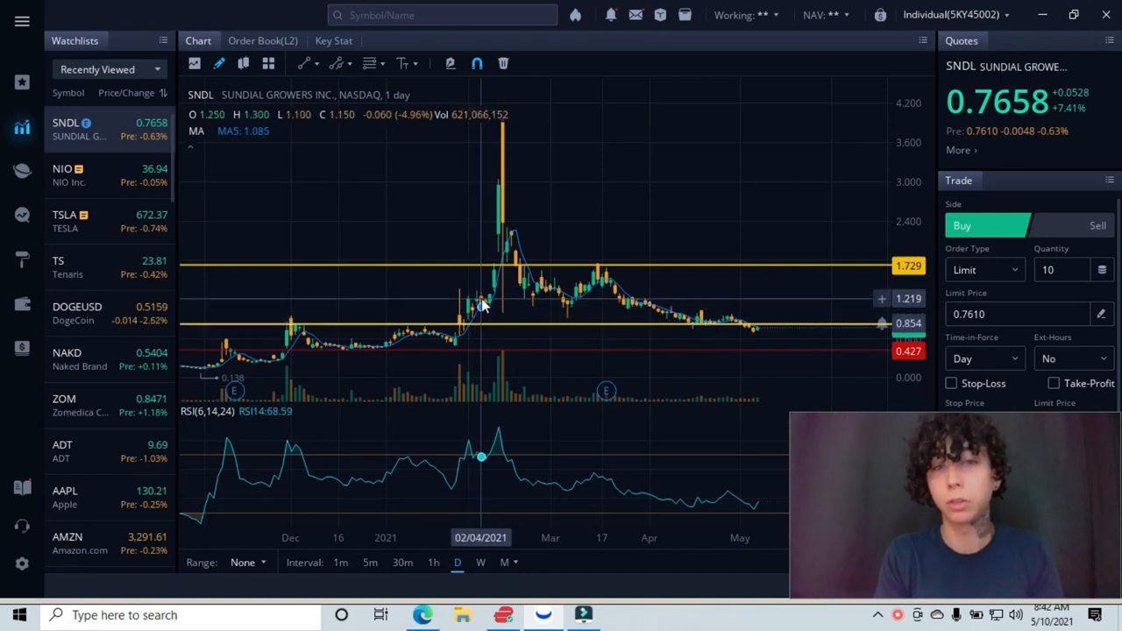
pyautogui.moveTo(700, 324)
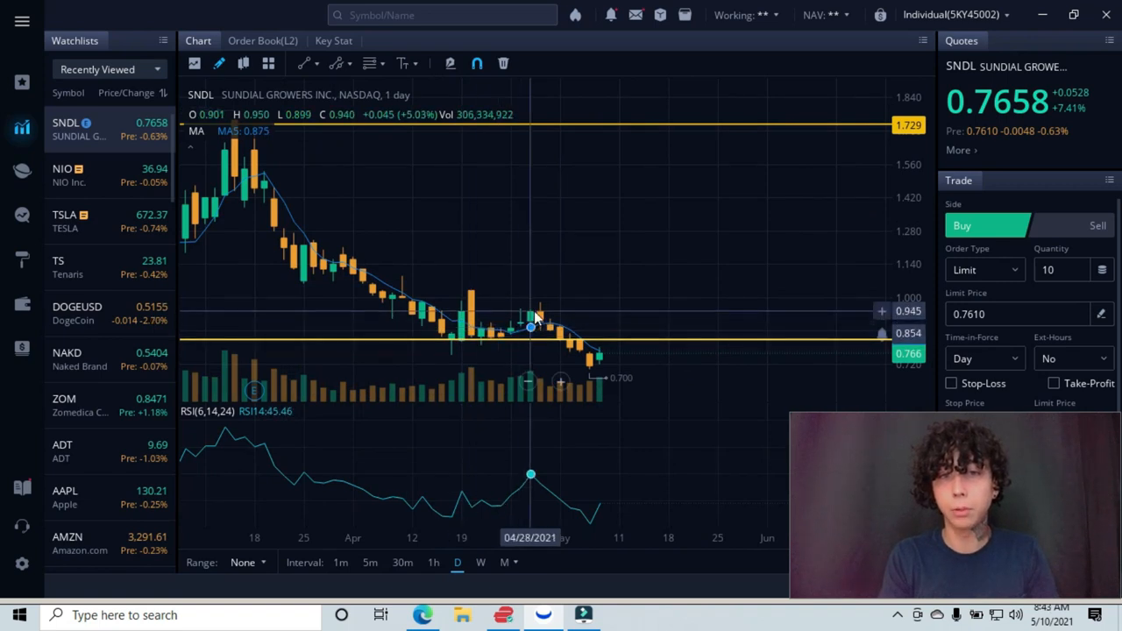
pyautogui.moveTo(561, 347)
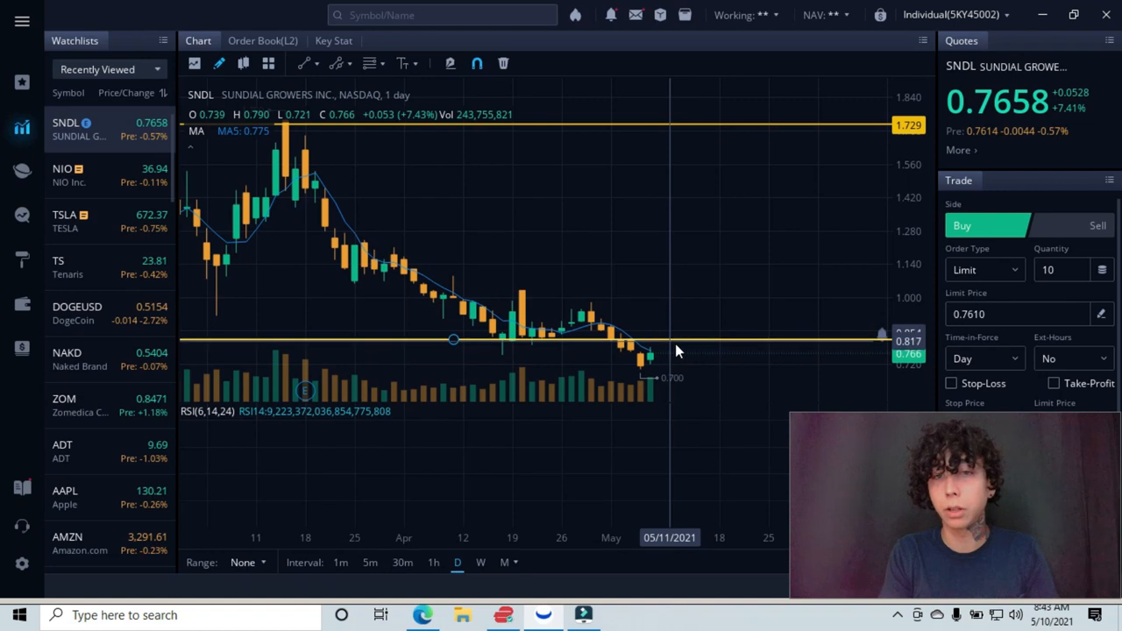
pyautogui.moveTo(694, 328)
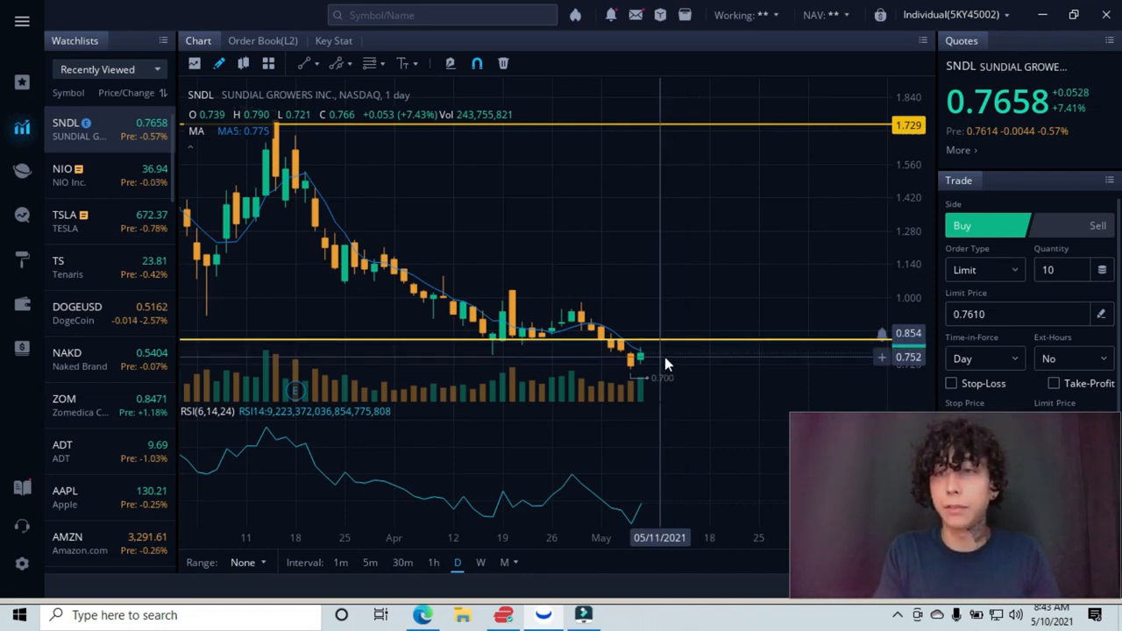
pyautogui.moveTo(684, 358)
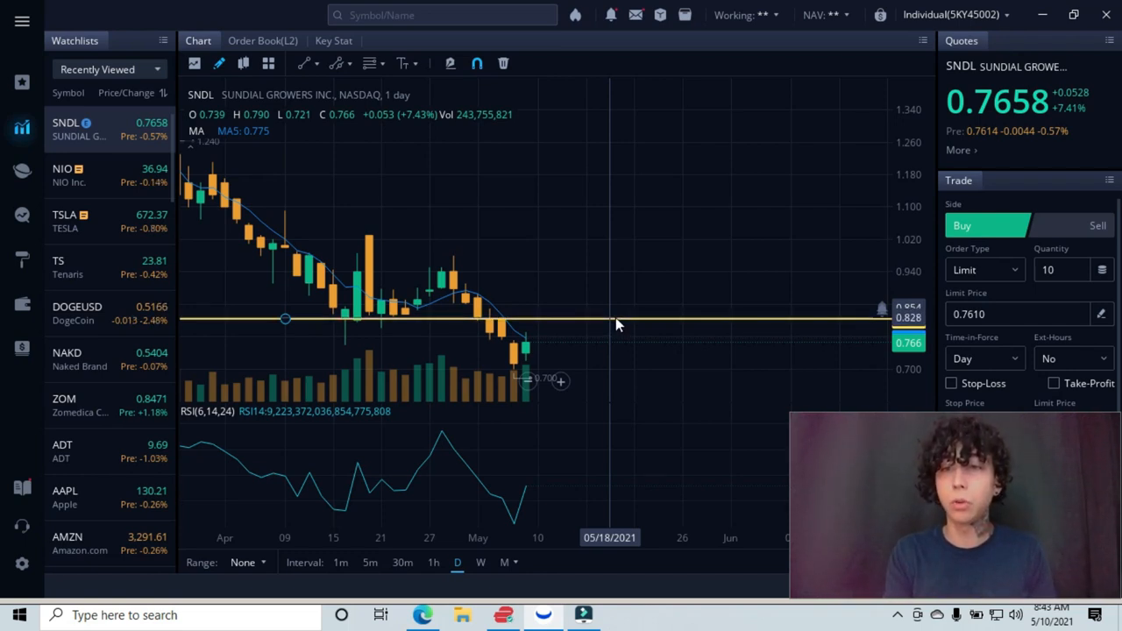
pyautogui.moveTo(620, 282)
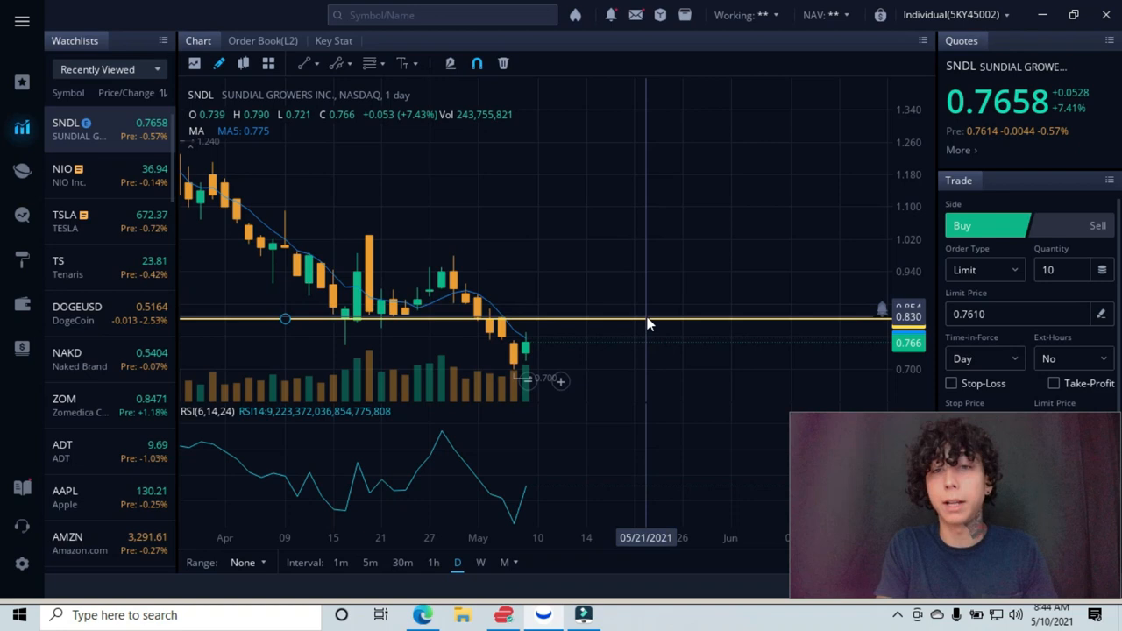
pyautogui.moveTo(658, 337)
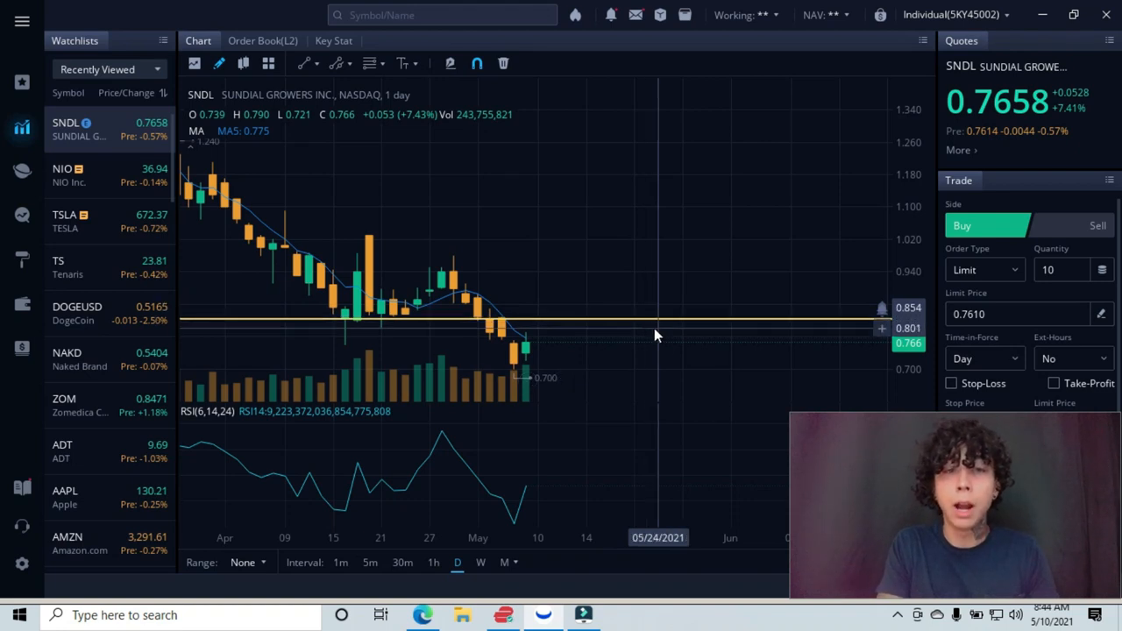
pyautogui.moveTo(635, 346)
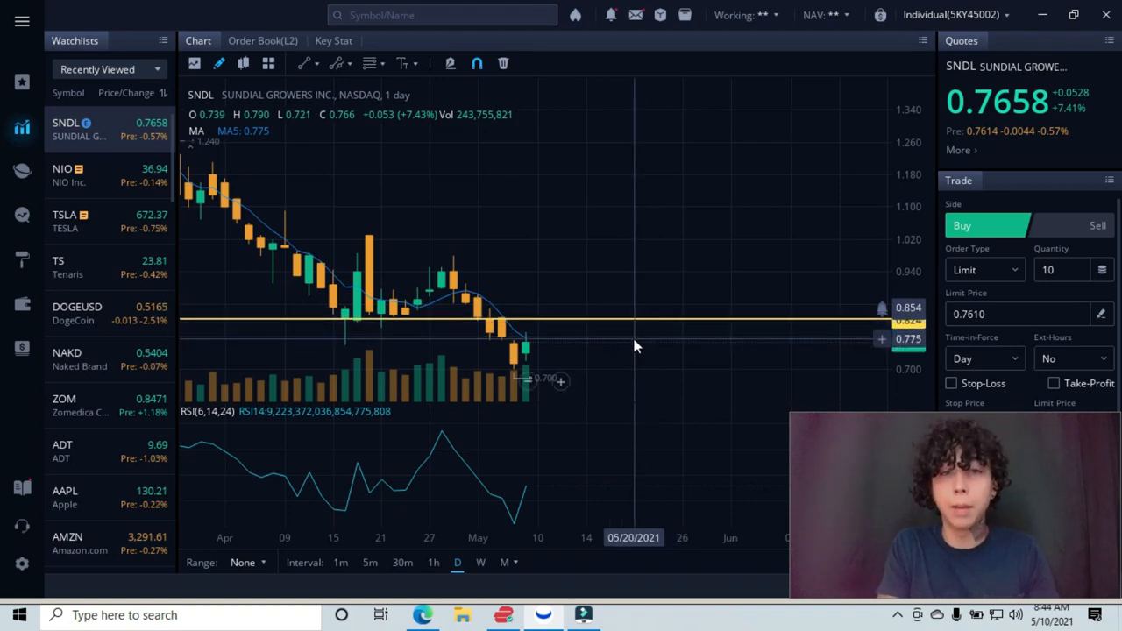
pyautogui.moveTo(498, 349)
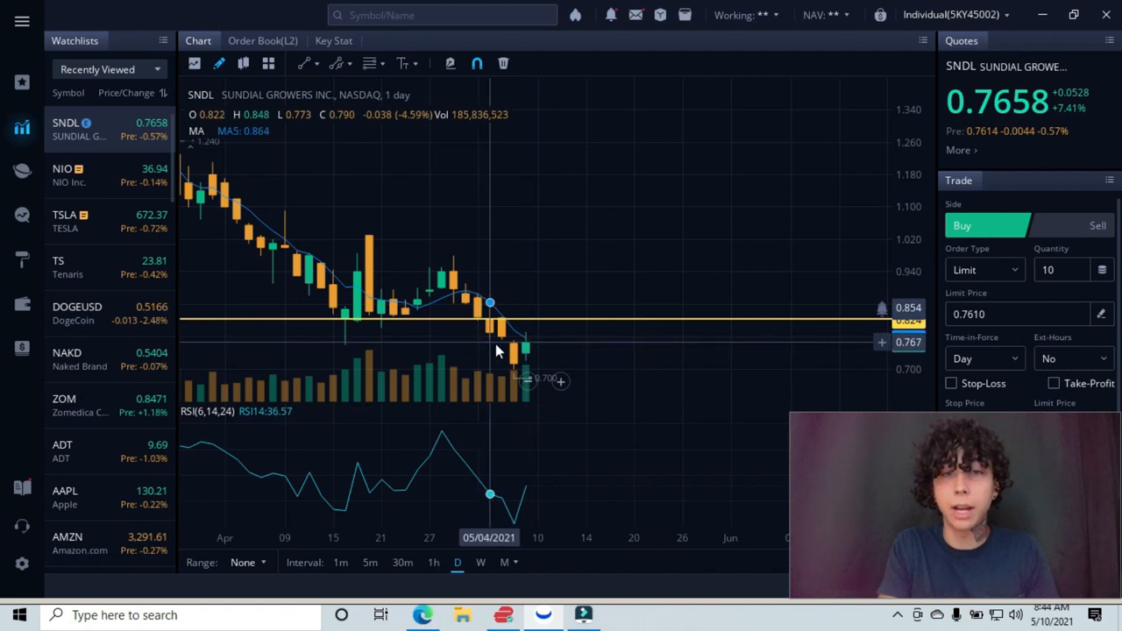
pyautogui.moveTo(505, 353)
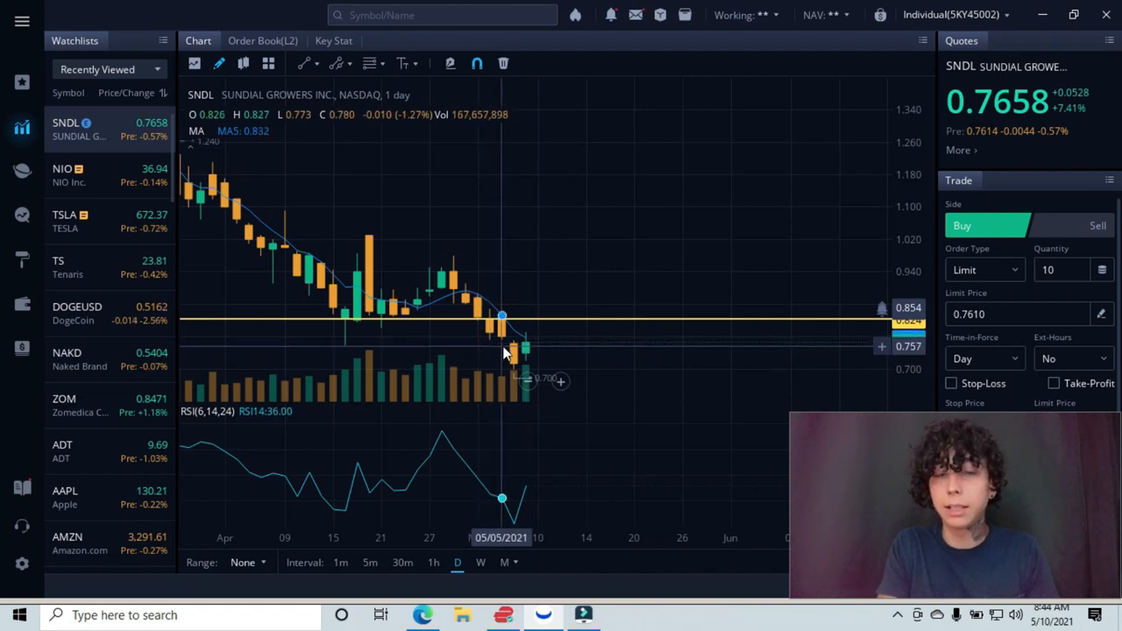
pyautogui.moveTo(668, 349)
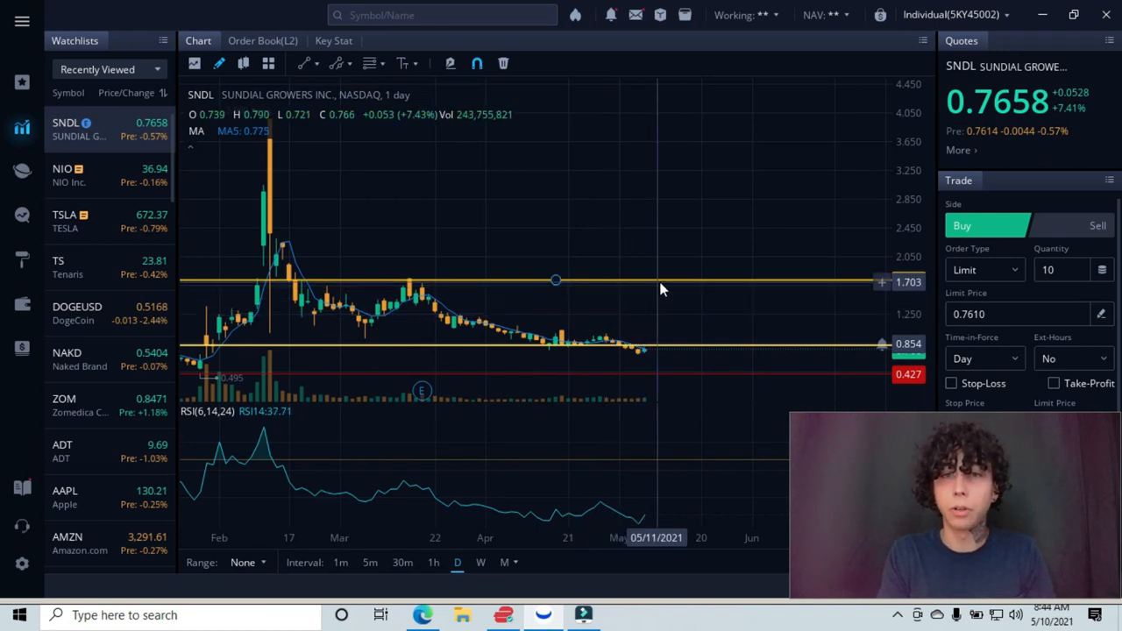
pyautogui.moveTo(669, 304)
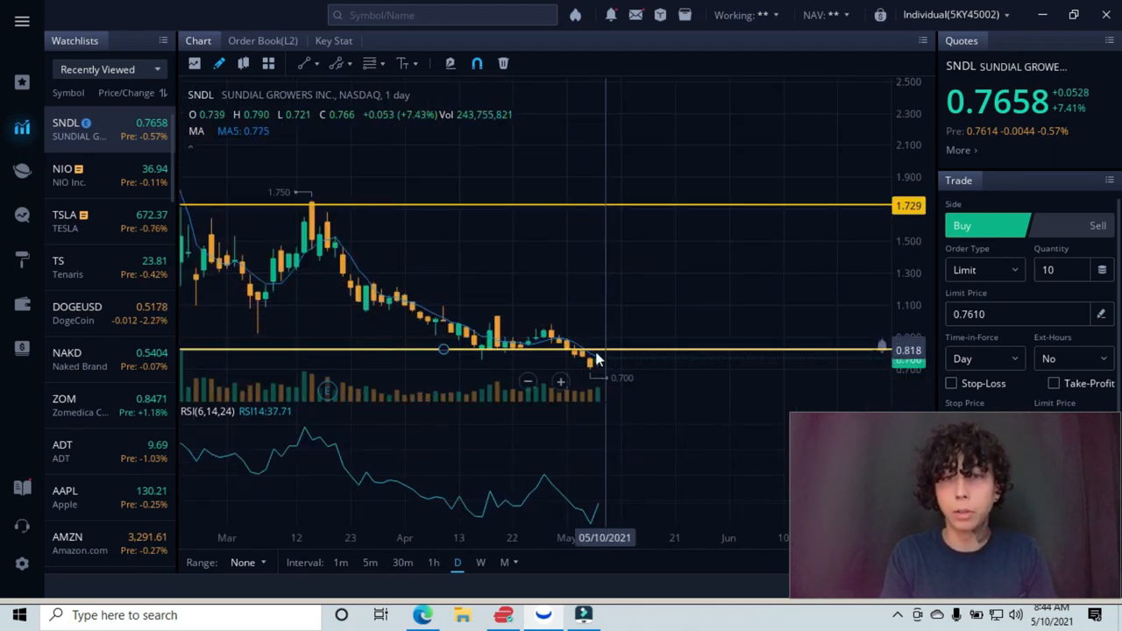
pyautogui.moveTo(636, 358)
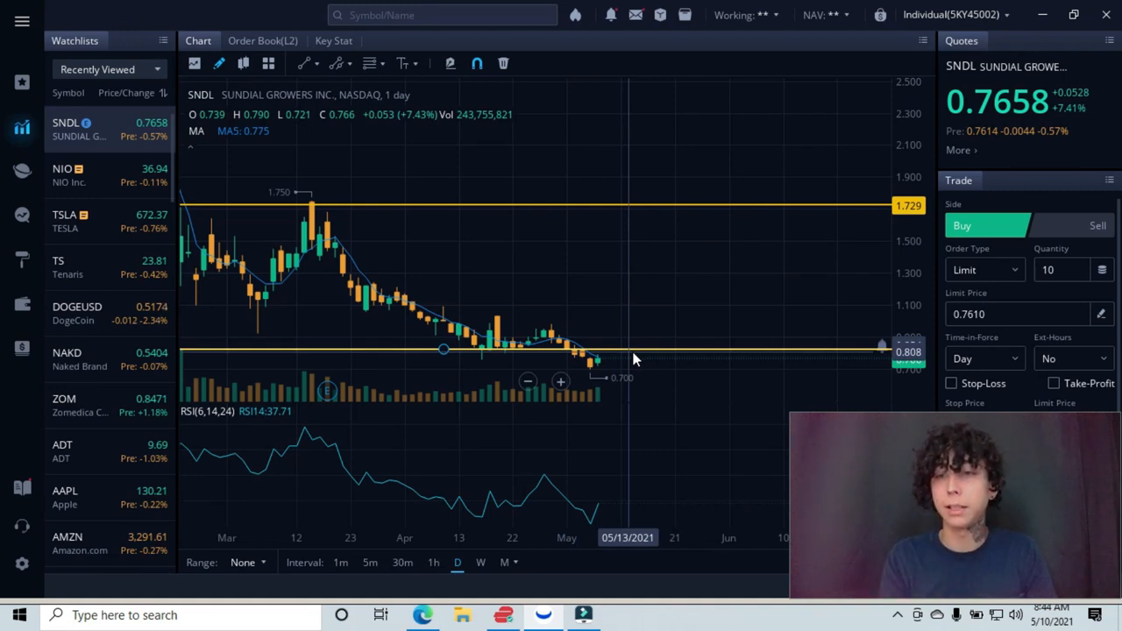
pyautogui.moveTo(622, 359)
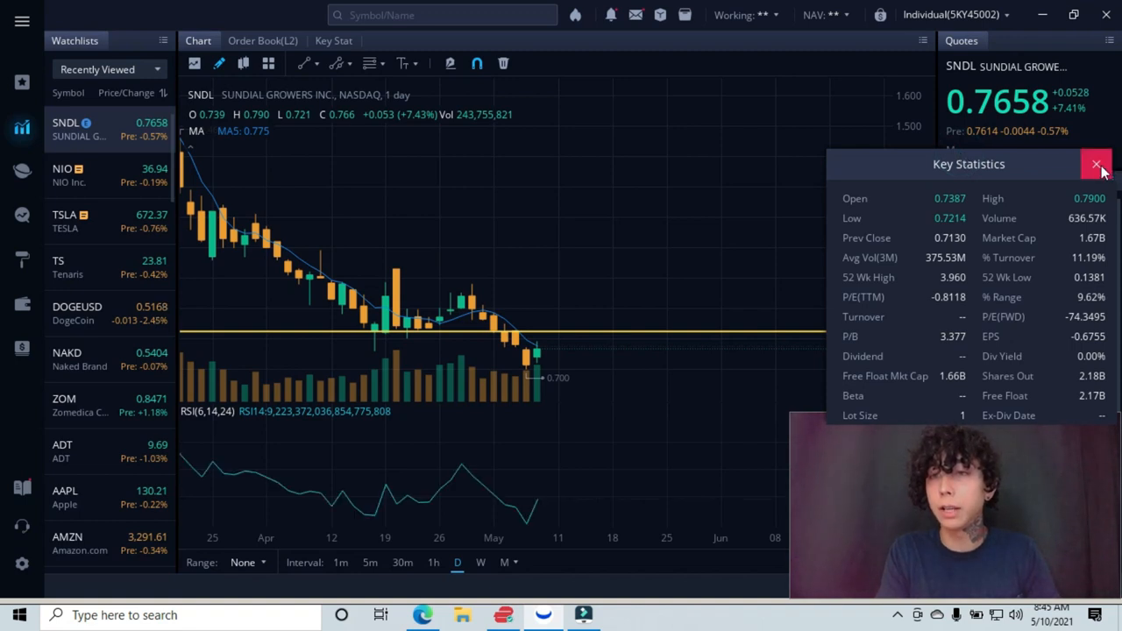
pyautogui.click(1094, 164)
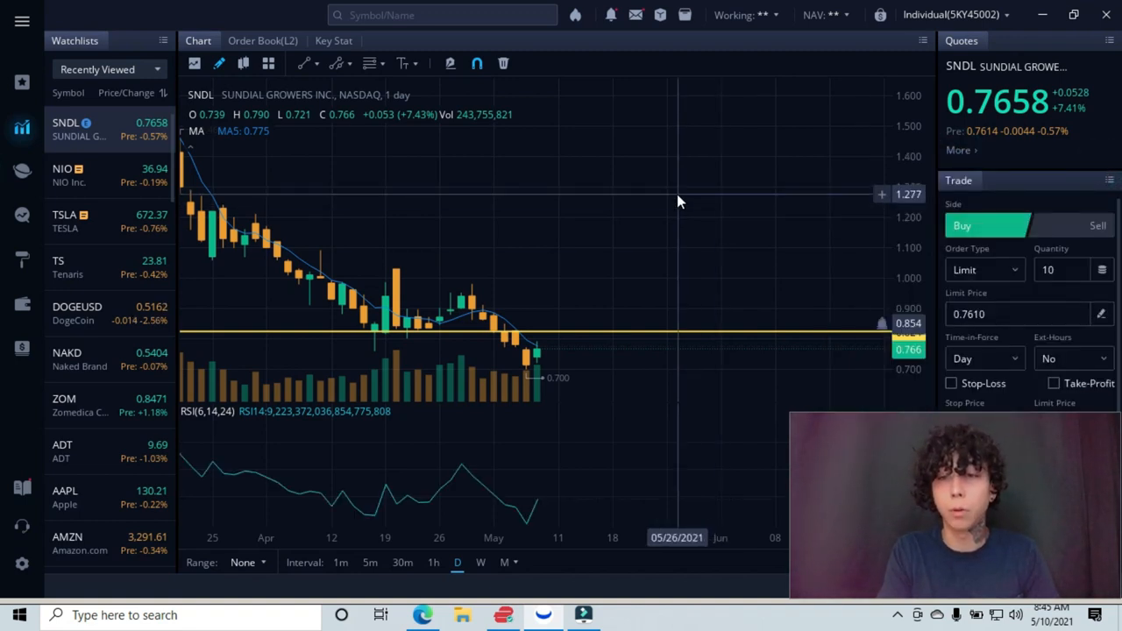
pyautogui.moveTo(572, 213)
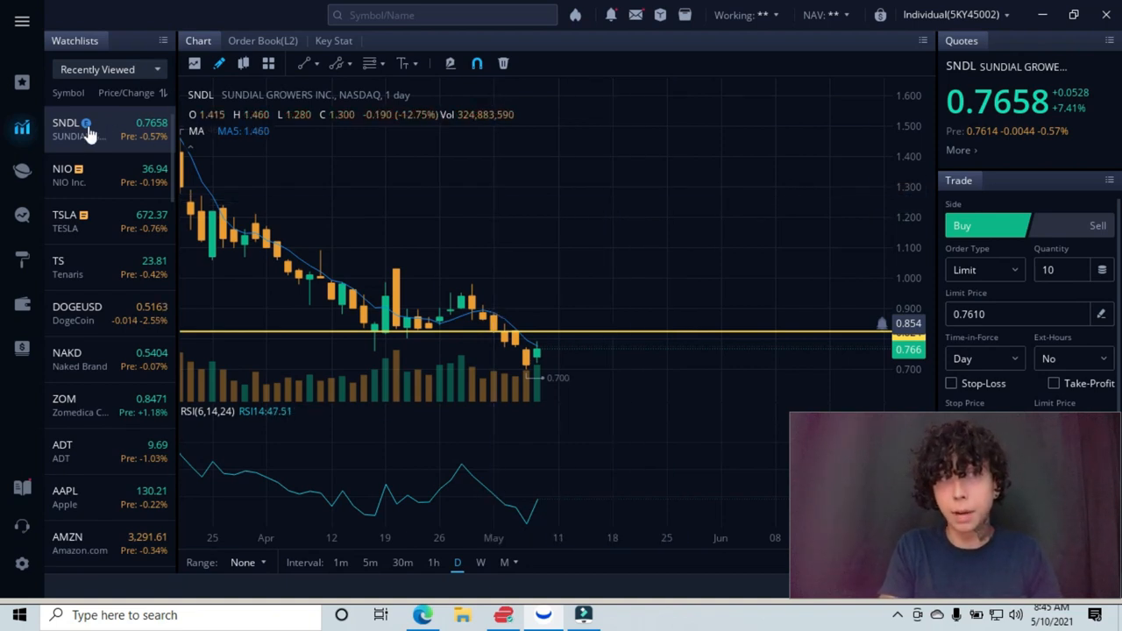
pyautogui.moveTo(88, 127)
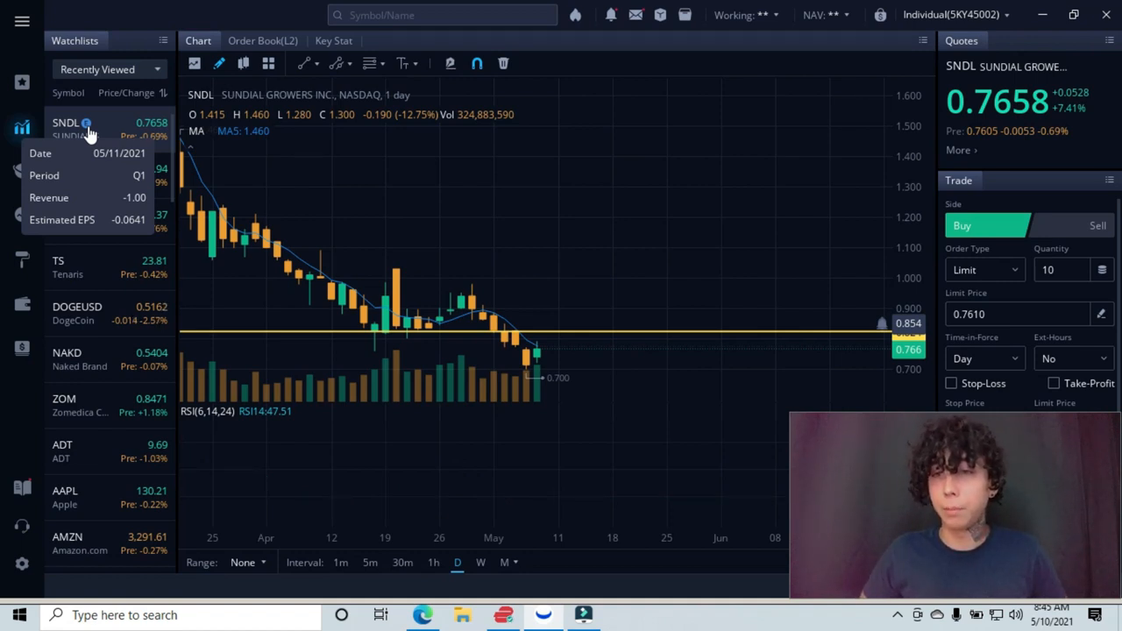
pyautogui.moveTo(350, 163)
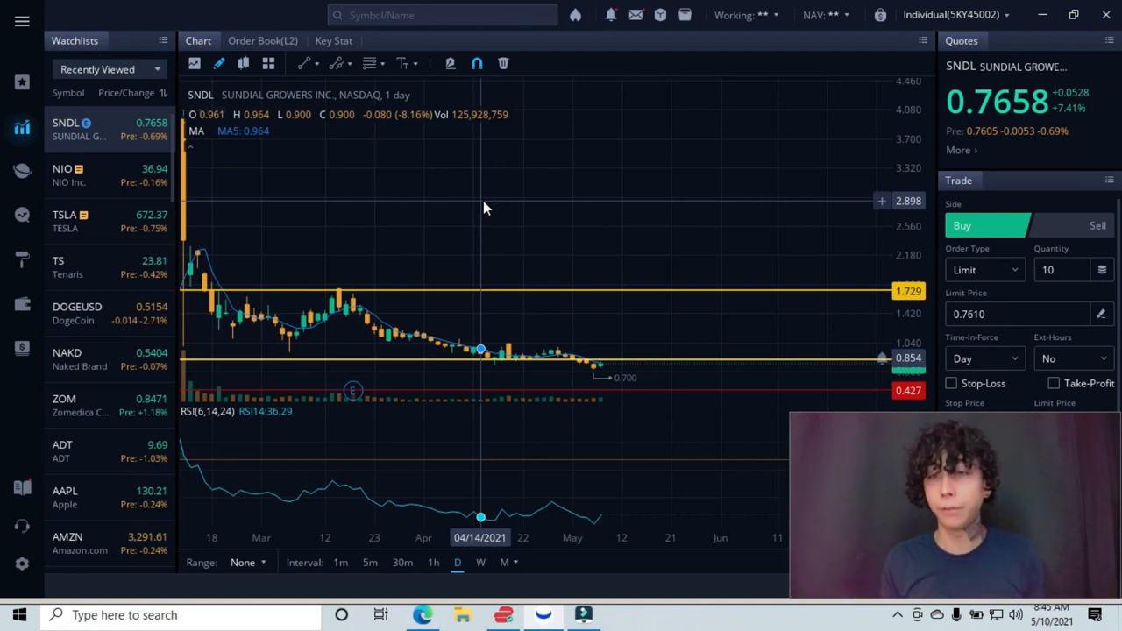
pyautogui.moveTo(522, 330)
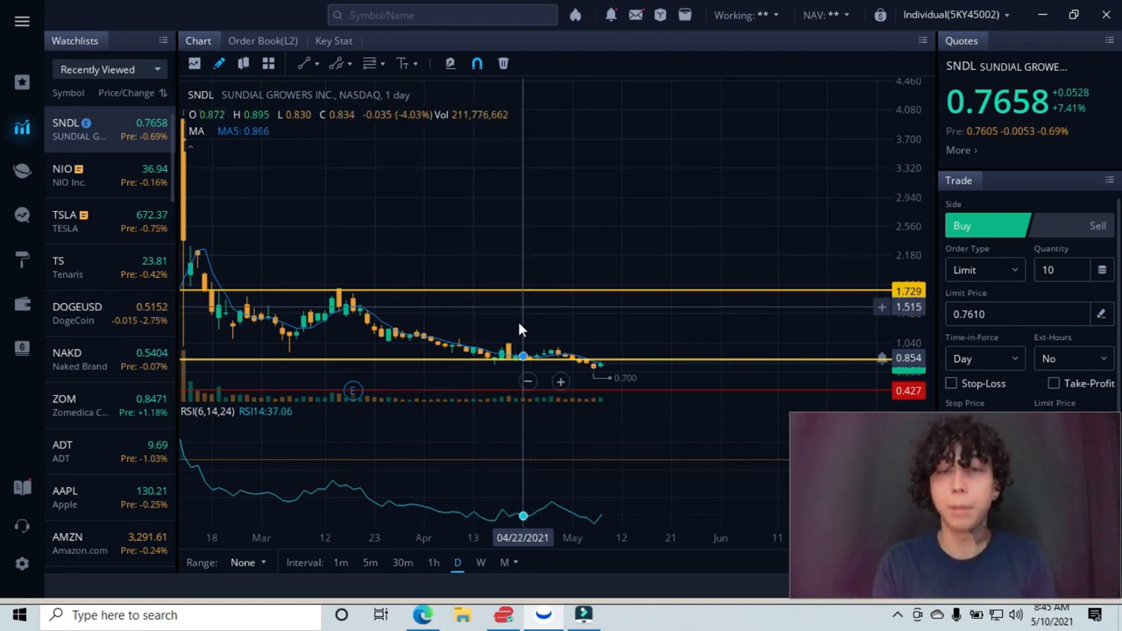
pyautogui.moveTo(598, 339)
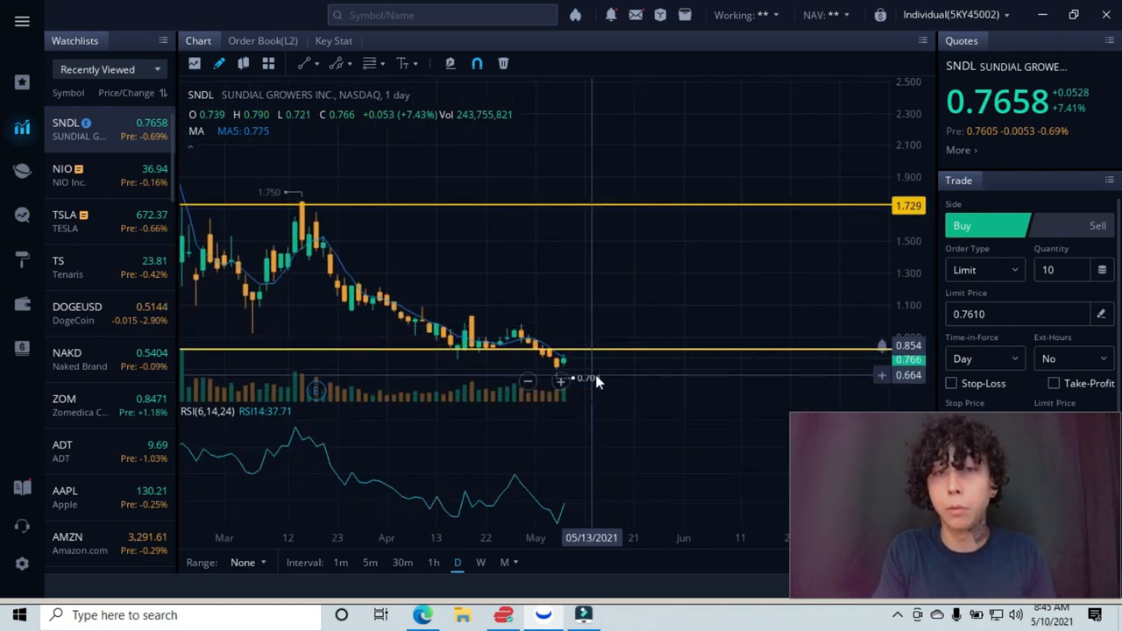
pyautogui.moveTo(601, 296)
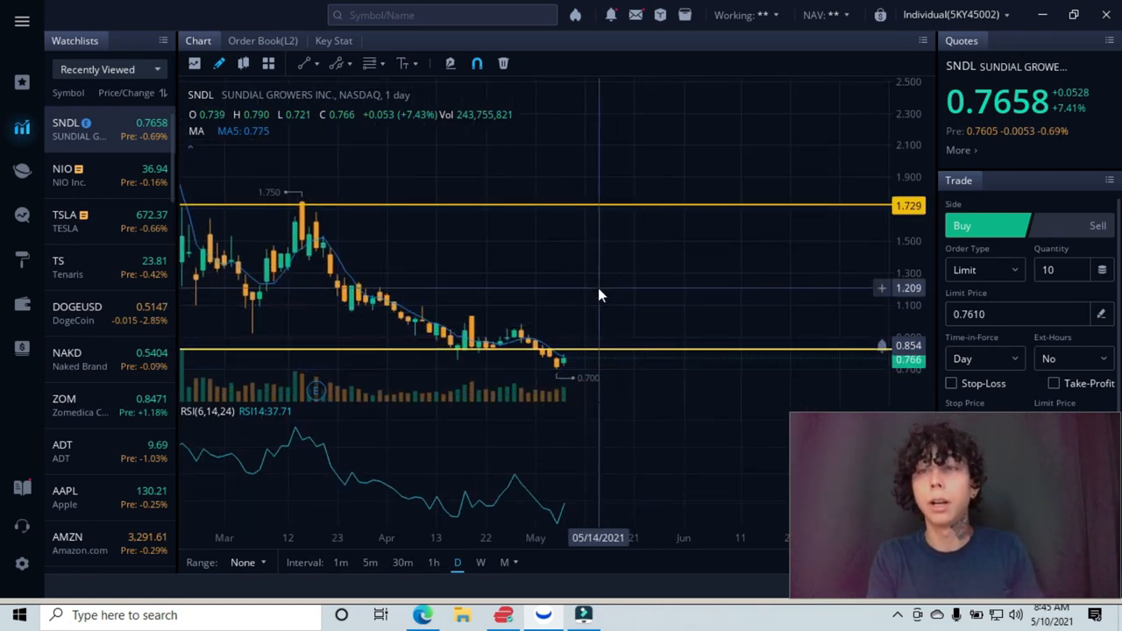
pyautogui.moveTo(527, 270)
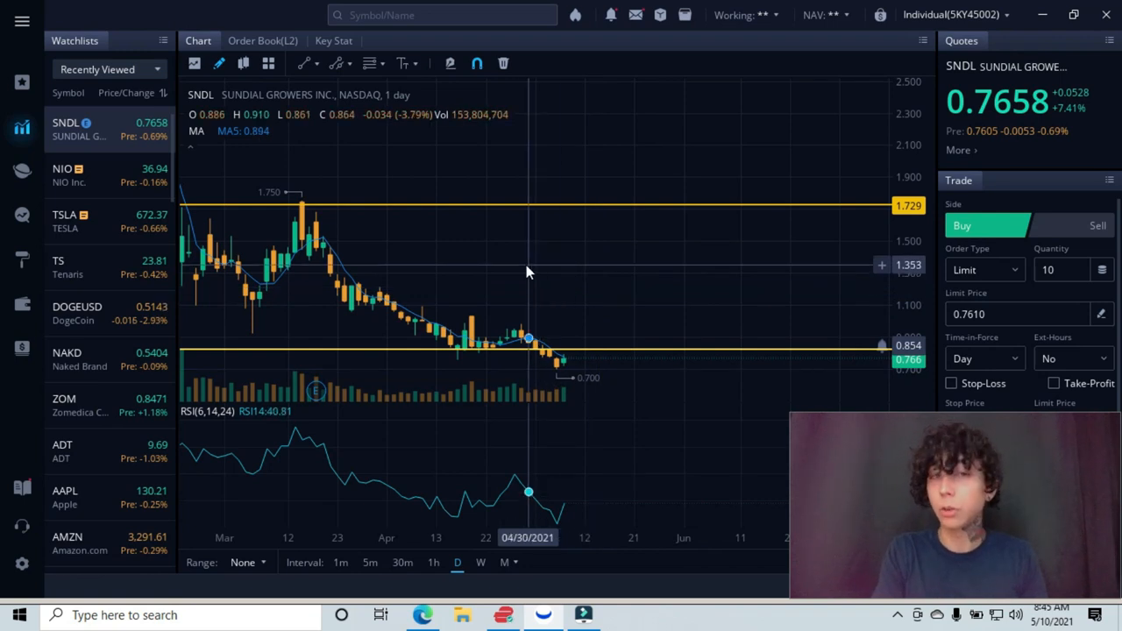